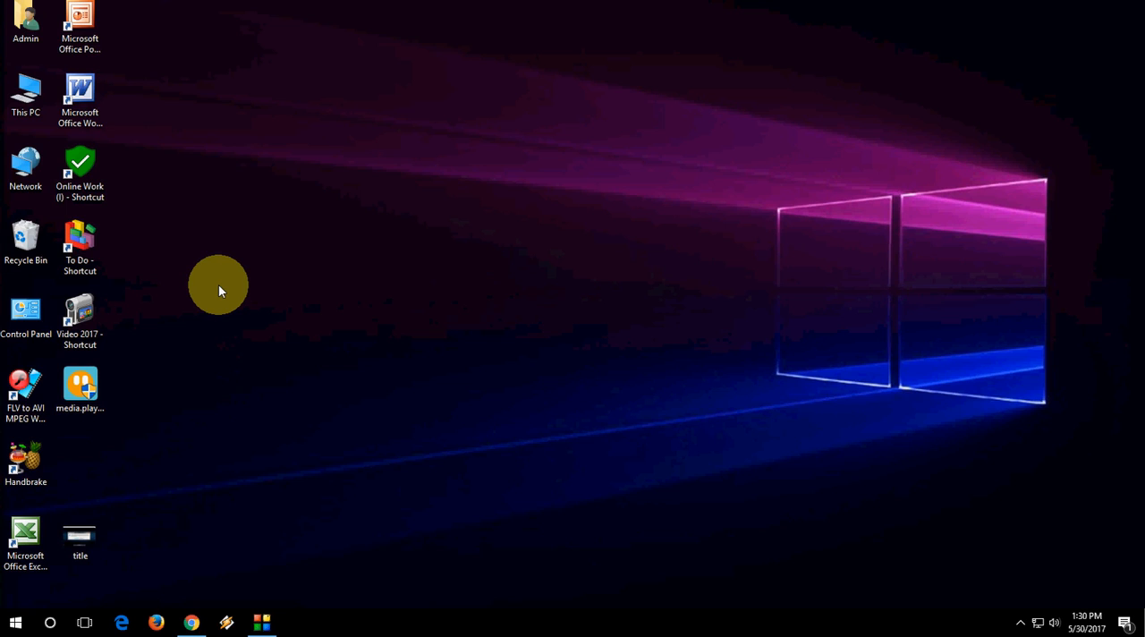
mouse_move(217, 286)
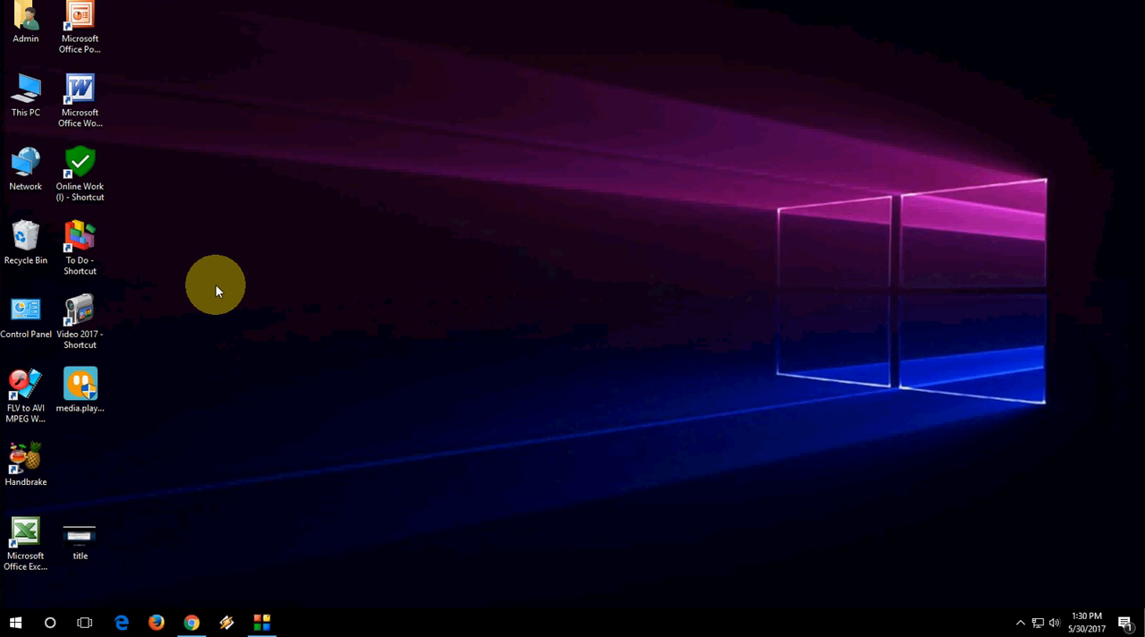
mouse_move(233, 433)
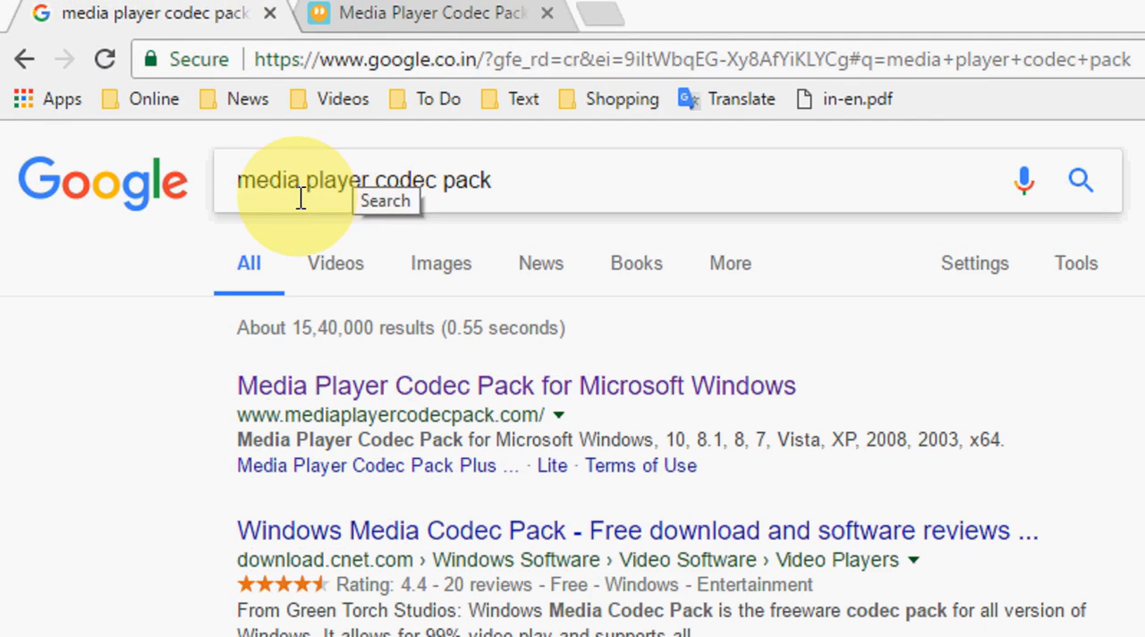
mouse_move(463, 334)
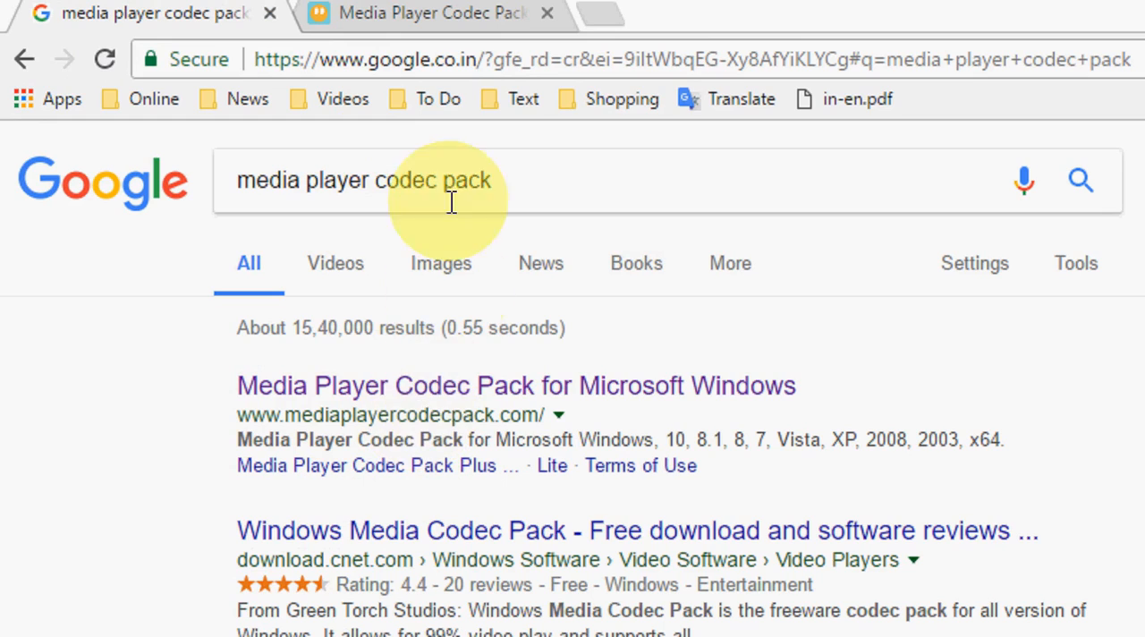
Step: Follow the mediaplayercodecpack.com result from the Google search listing
click(429, 12)
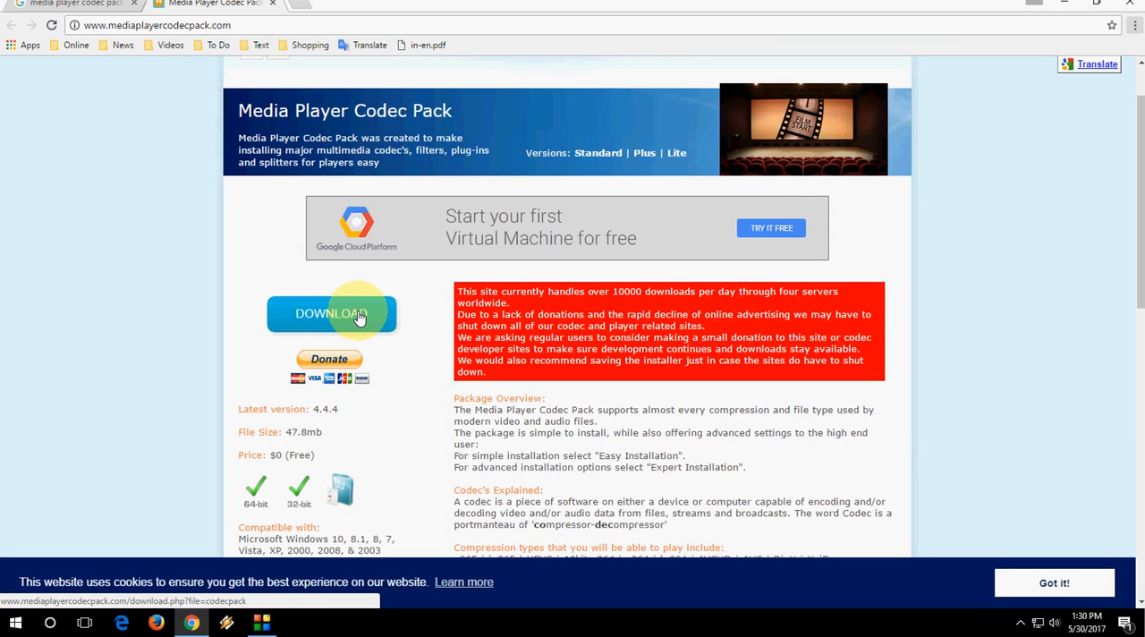
Step: Scroll the download page down toward the DOWNLOAD button for version 4.4.4
scroll(down, 3)
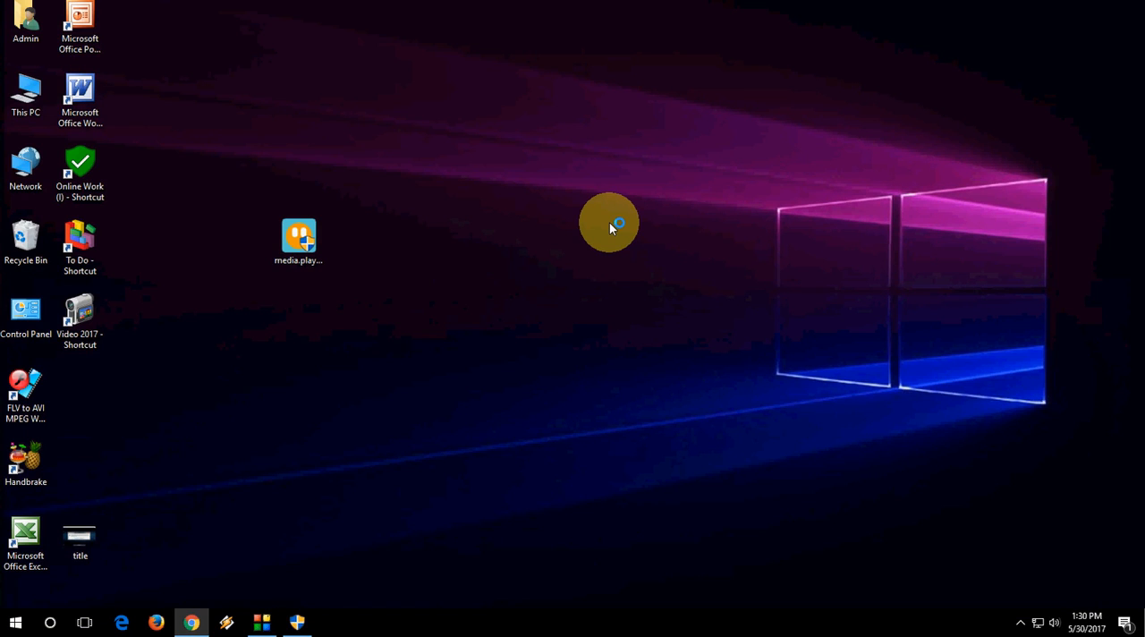
Step: Launch the downloaded installer and acknowledge the Windows 10 DVD playback notice
click(304, 622)
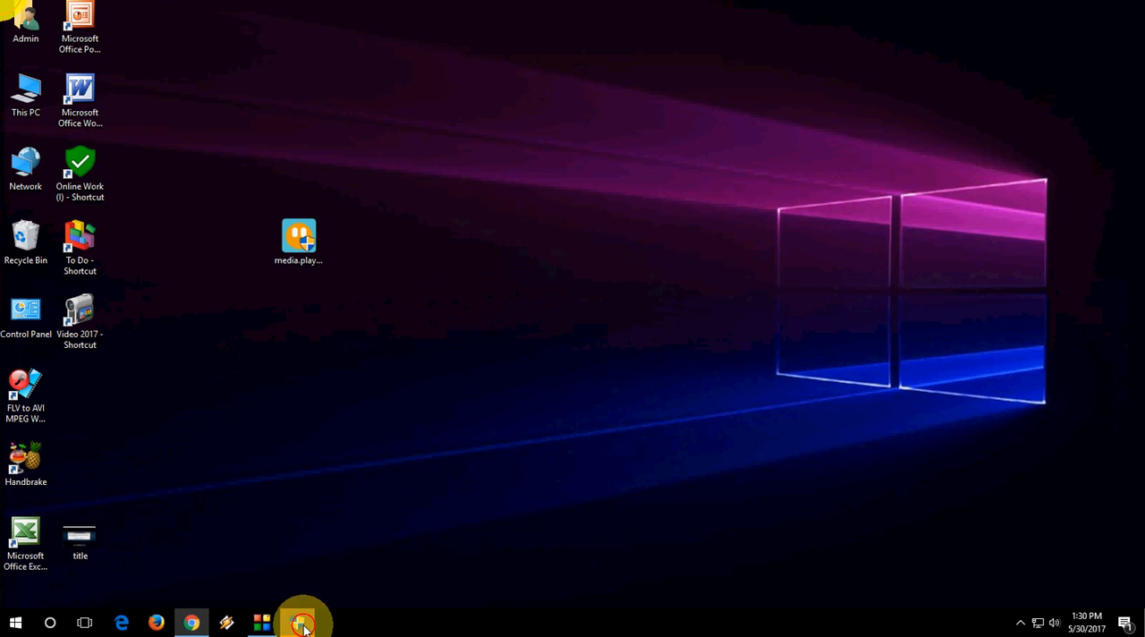
click(304, 619)
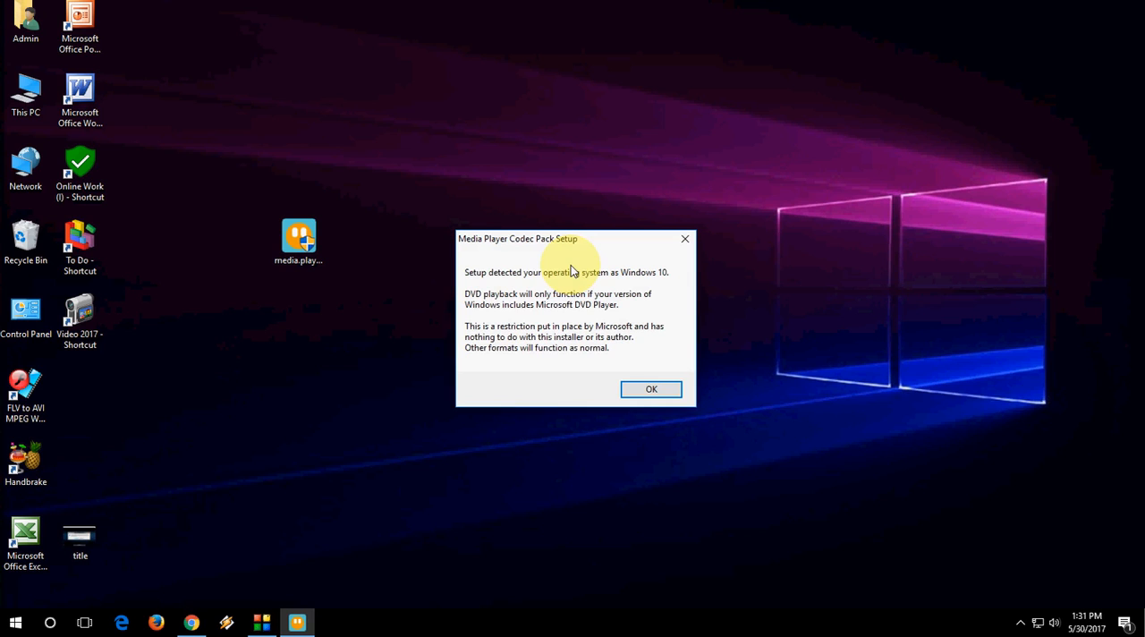
mouse_move(504, 288)
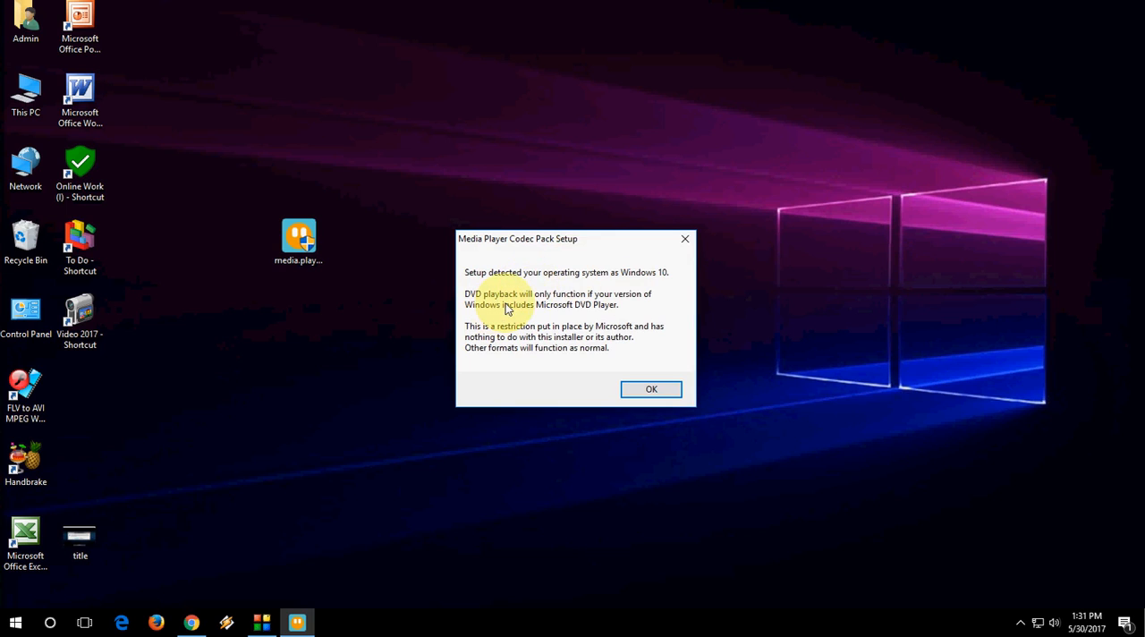
mouse_move(652, 390)
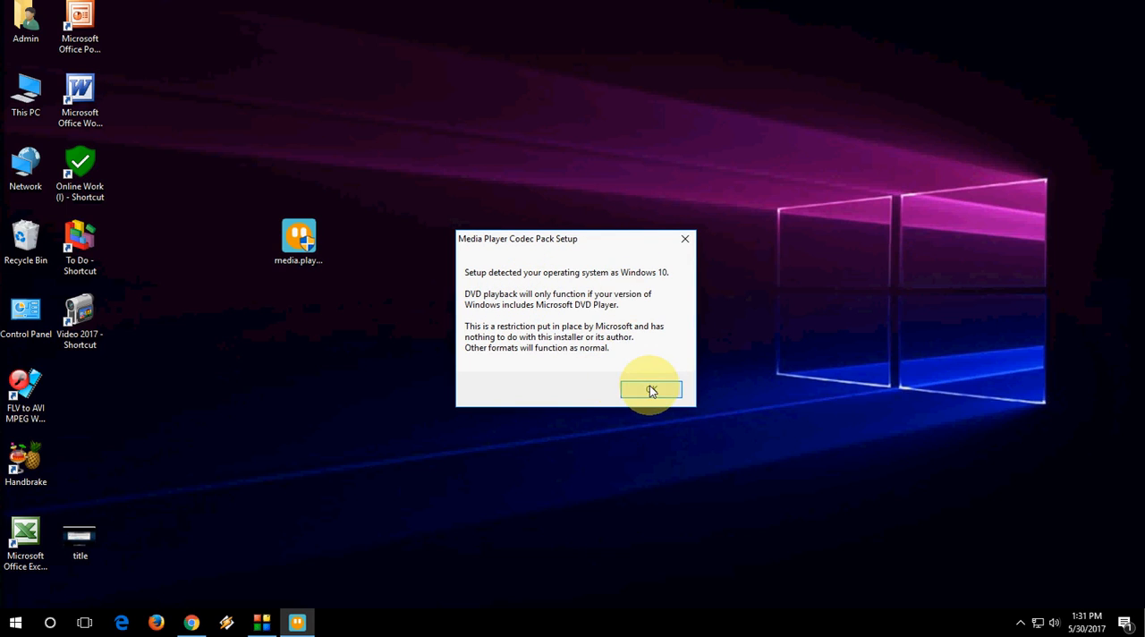
click(651, 391)
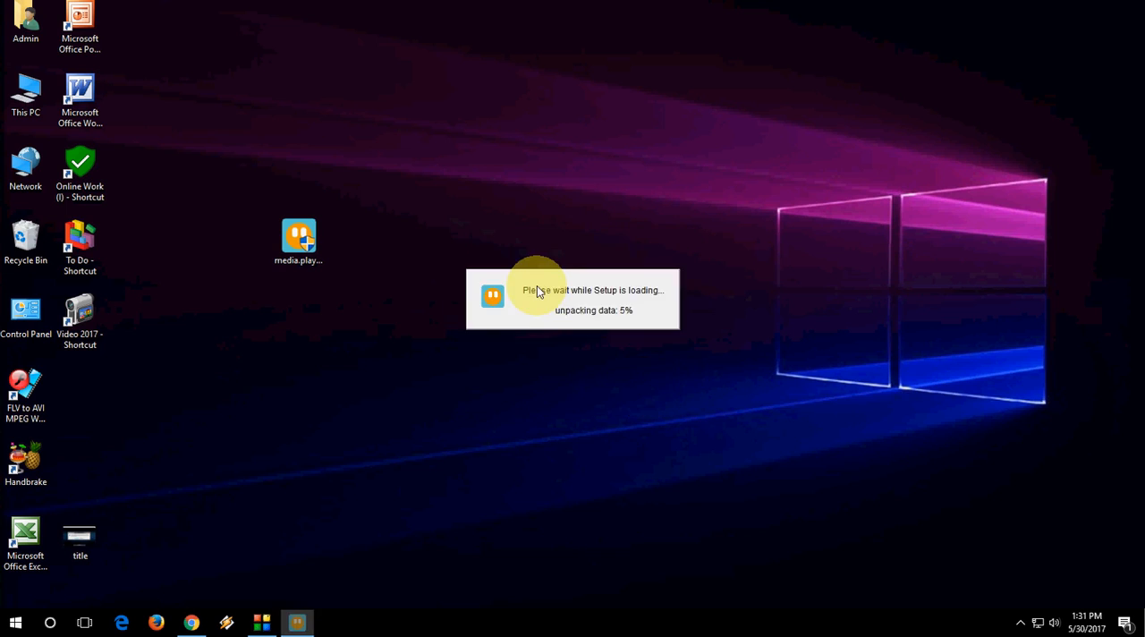
mouse_move(702, 333)
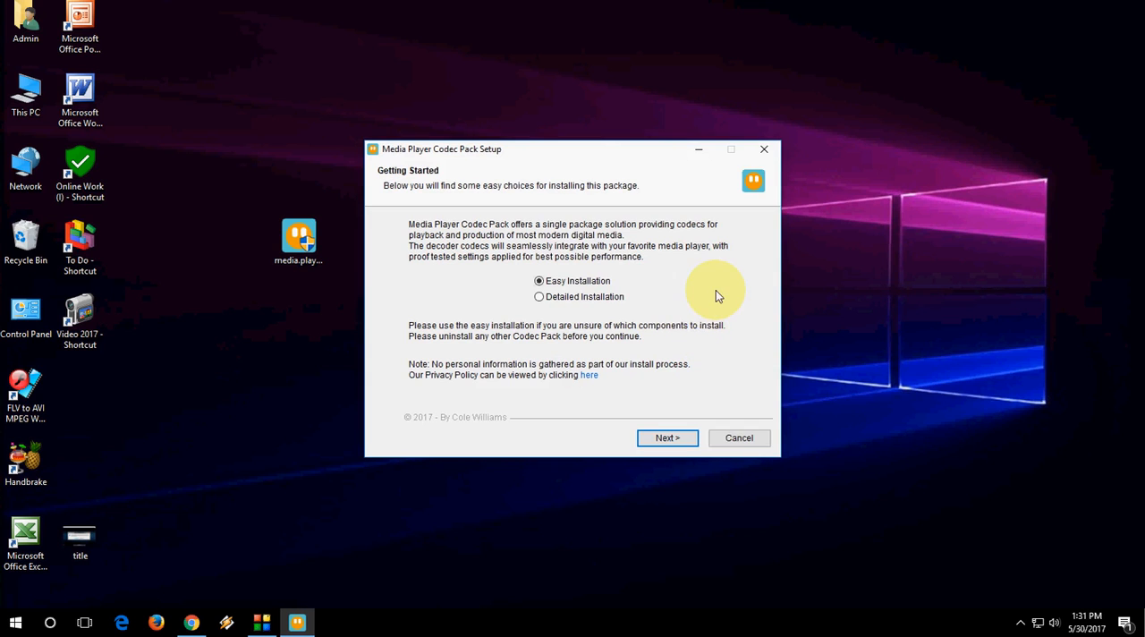
mouse_move(959, 302)
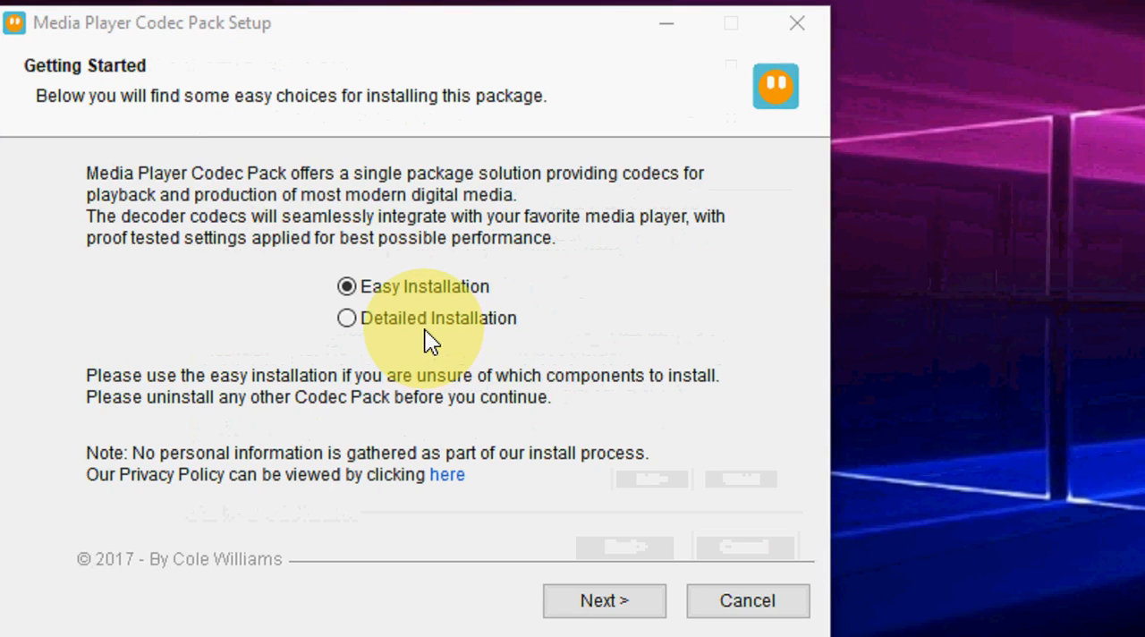
Step: Choose Detailed Installation, agree to the license and install the default components
click(347, 318)
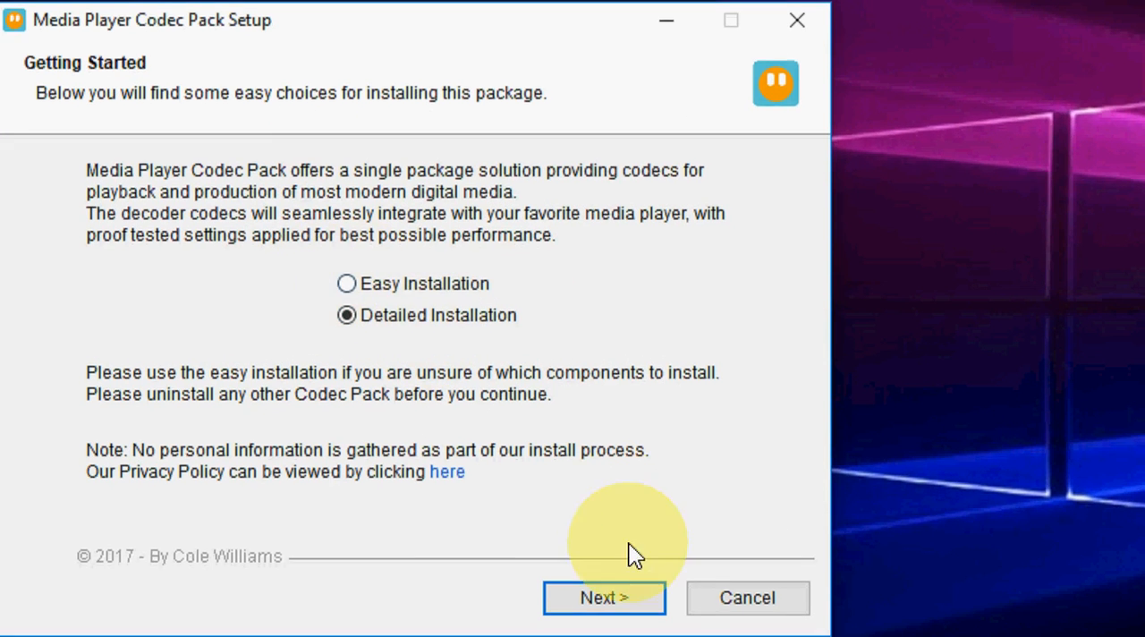
click(605, 597)
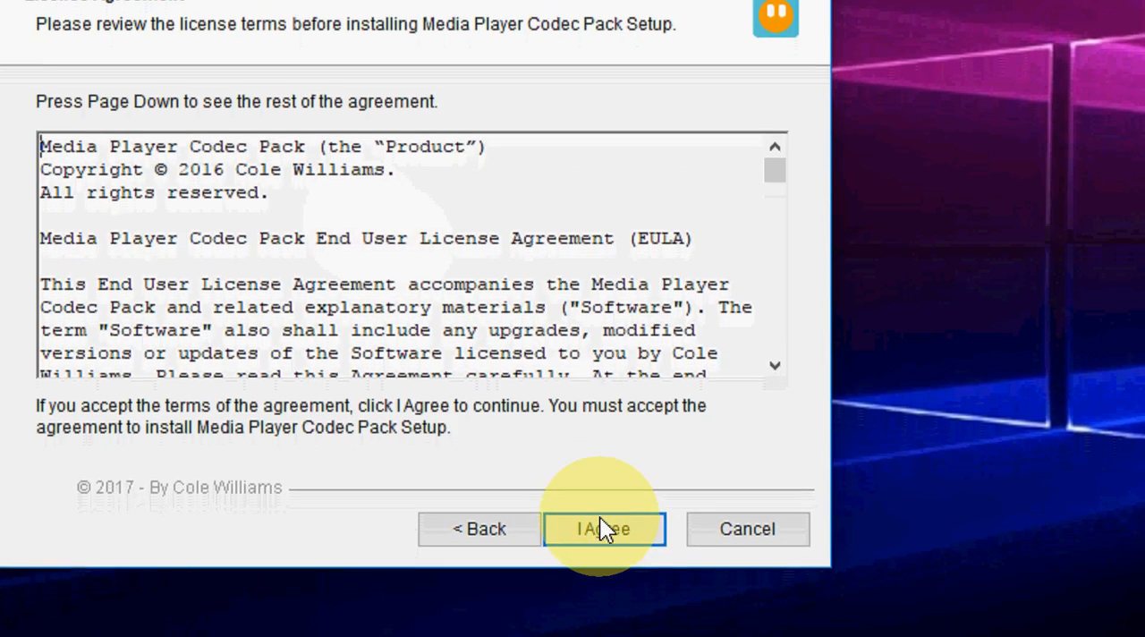
click(601, 530)
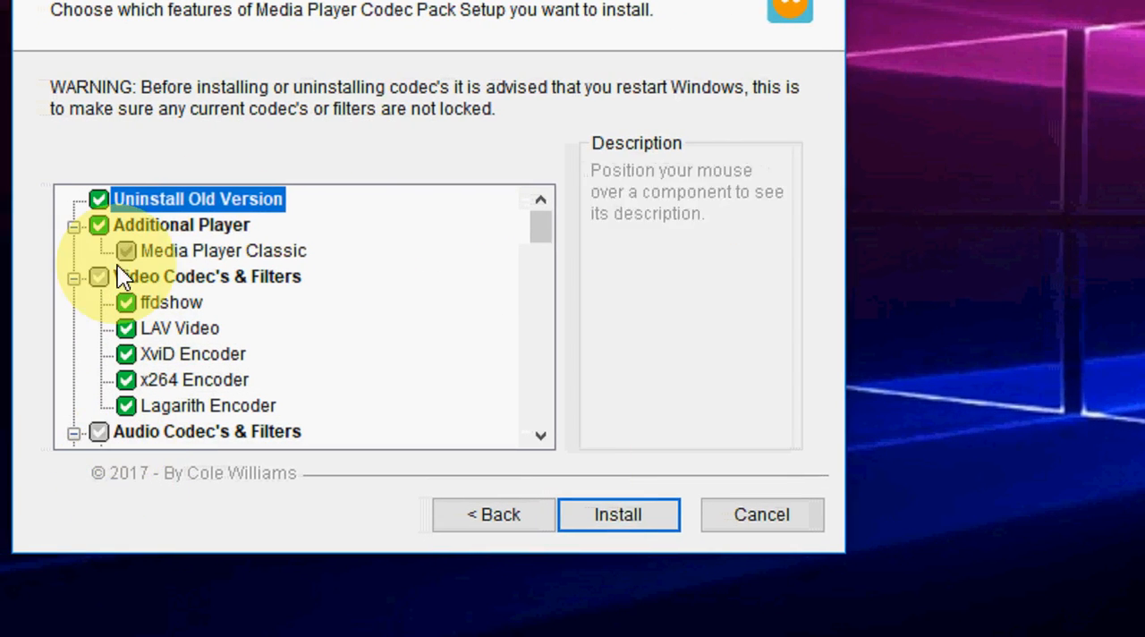
click(617, 515)
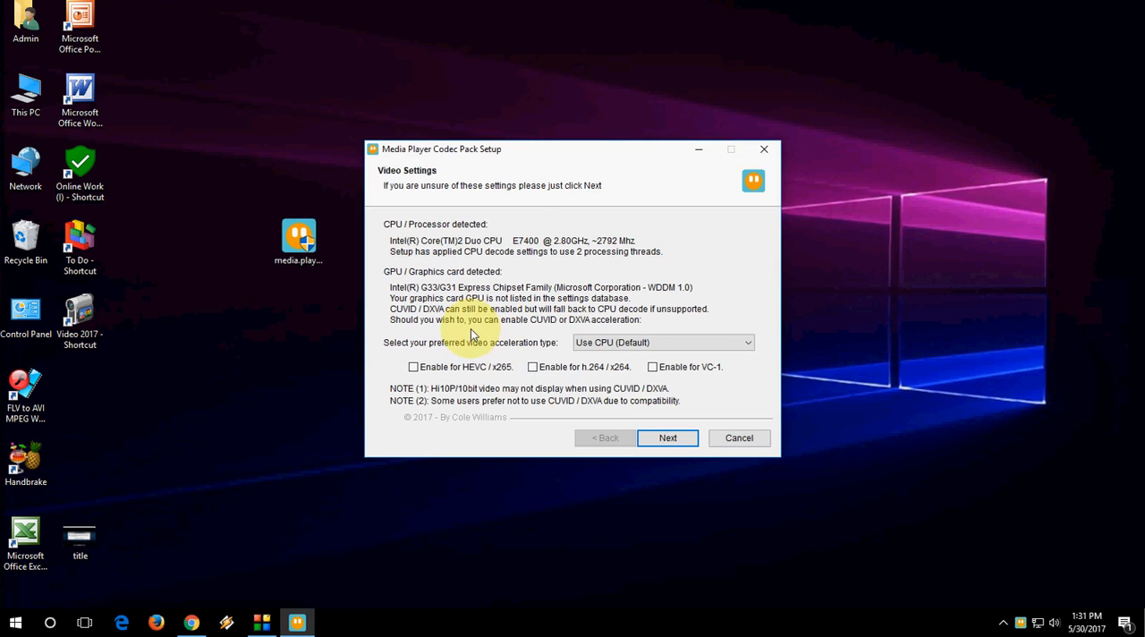
mouse_move(789, 216)
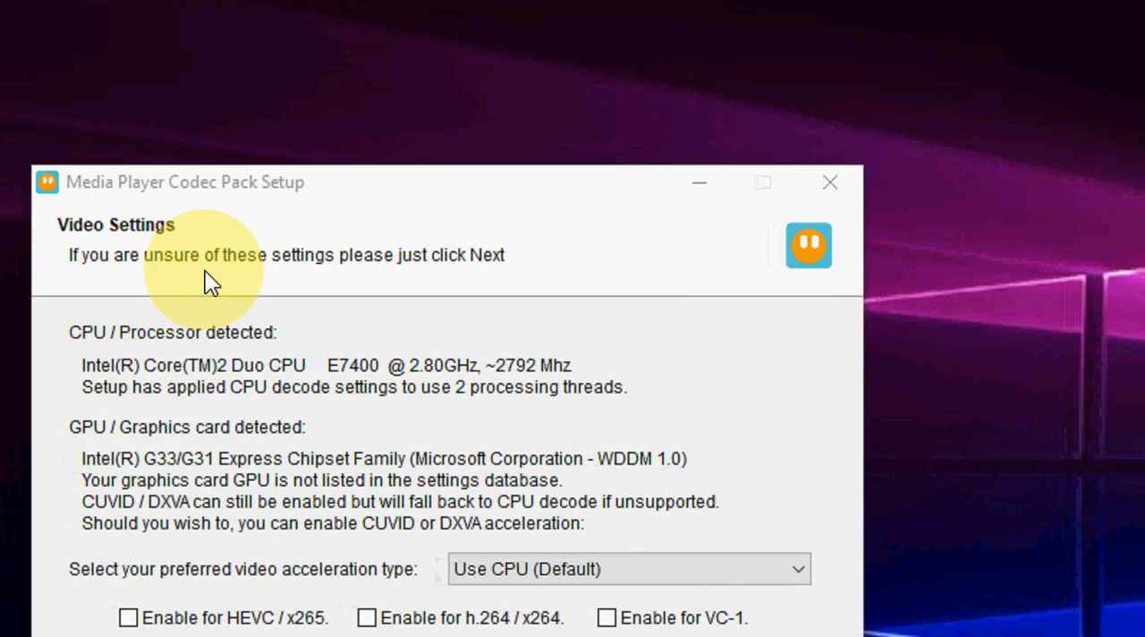
mouse_move(376, 283)
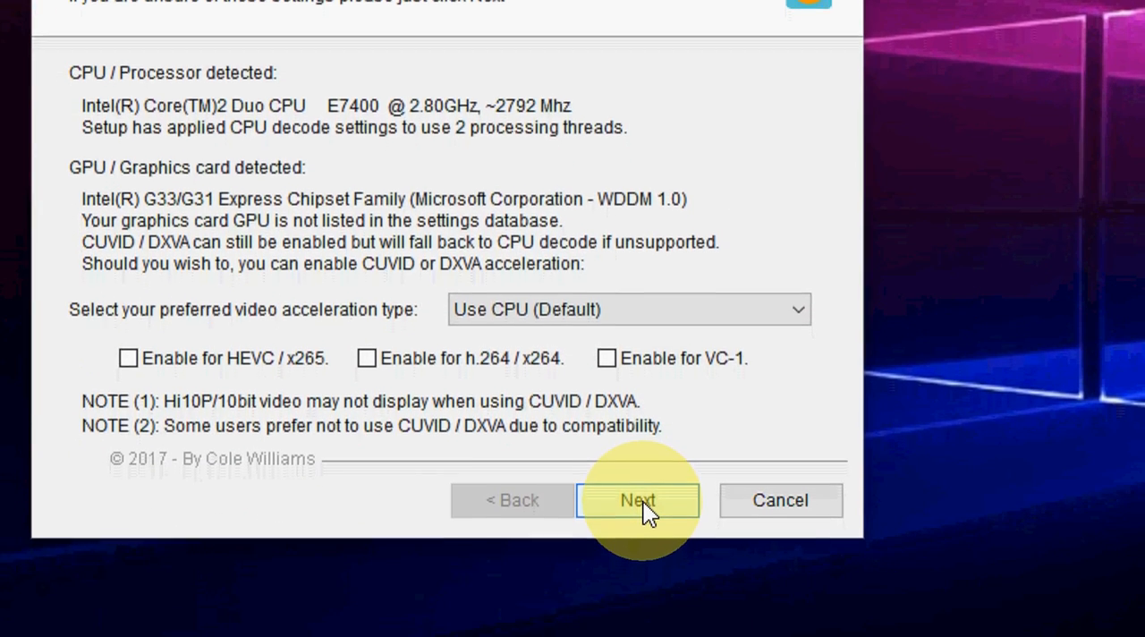
Step: Keep default video and audio output settings and complete the installation
click(637, 501)
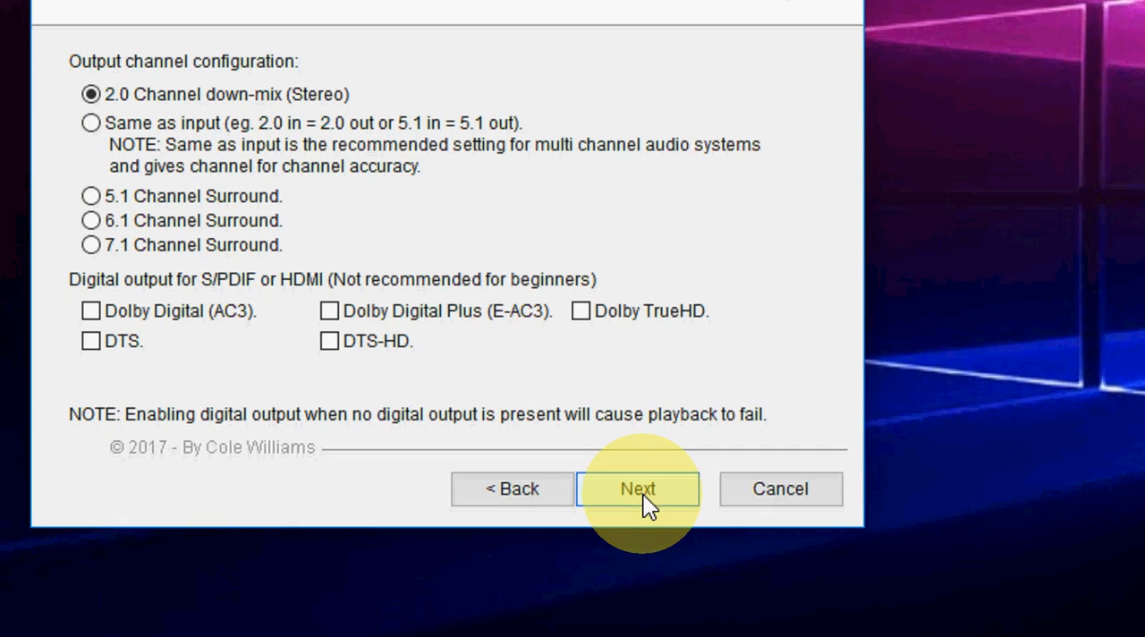
click(637, 489)
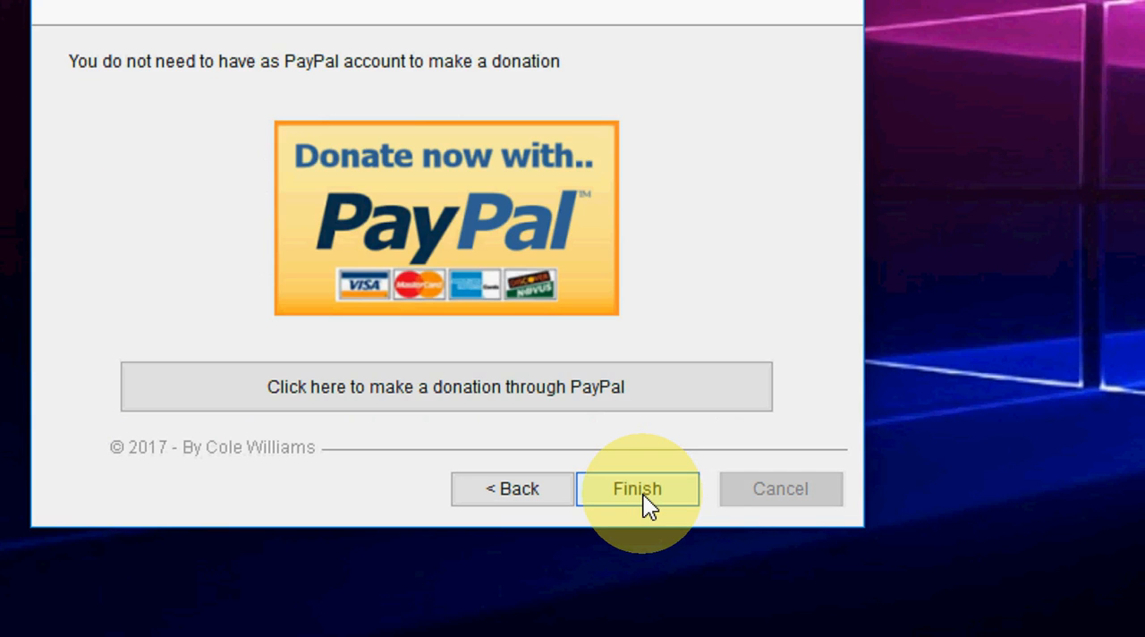
click(637, 489)
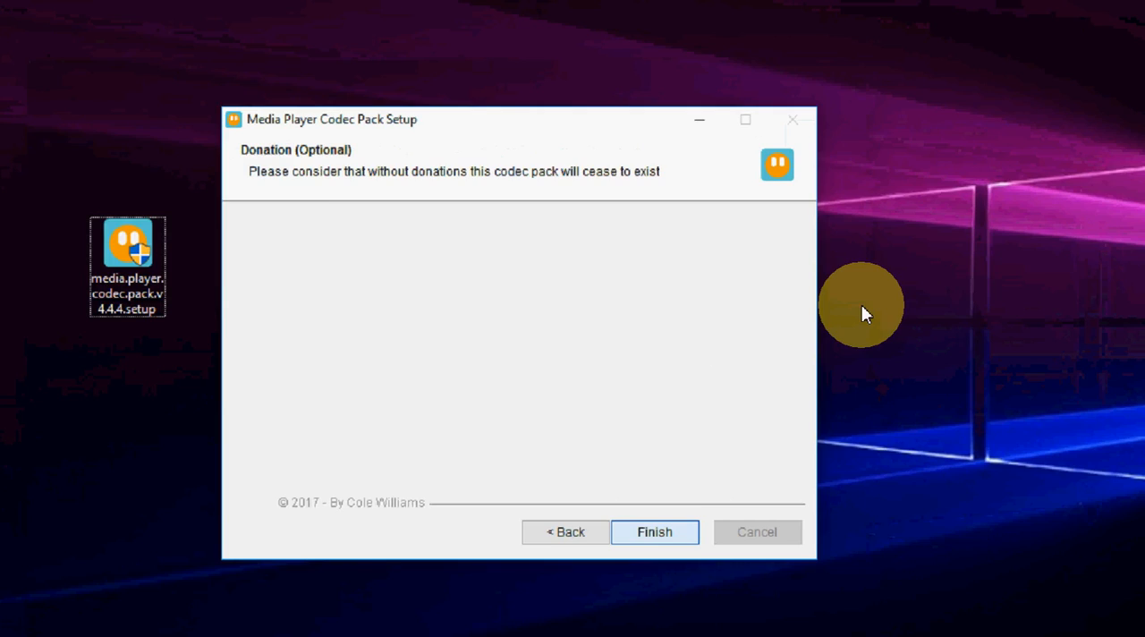
Step: Close the finished wizard and refresh the Windows desktop via its context menu
click(655, 531)
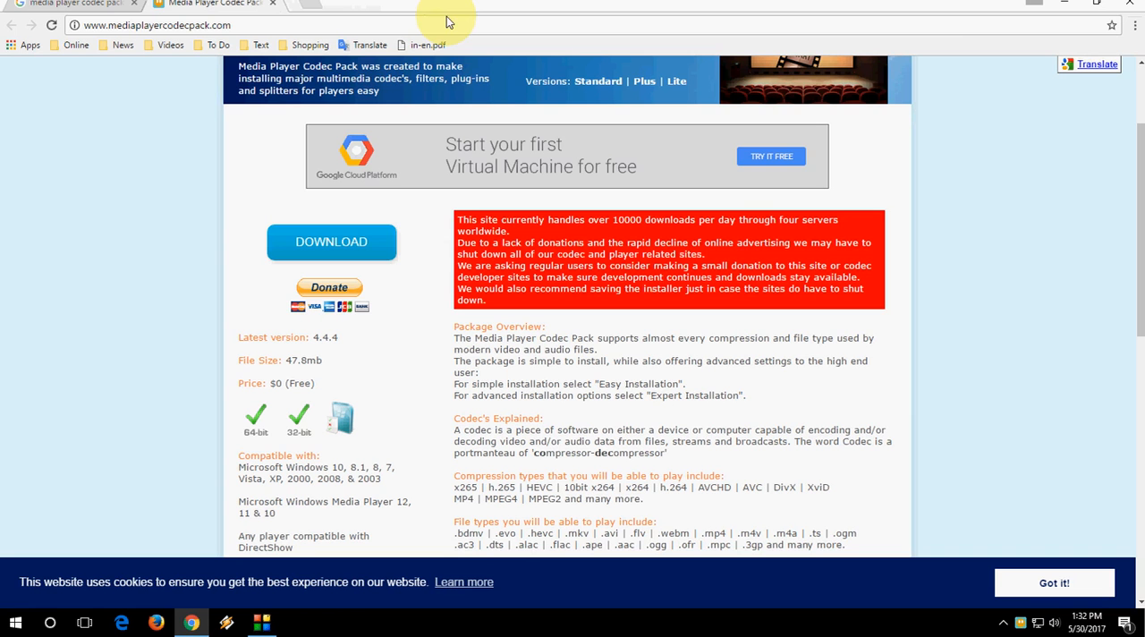
right_click(658, 179)
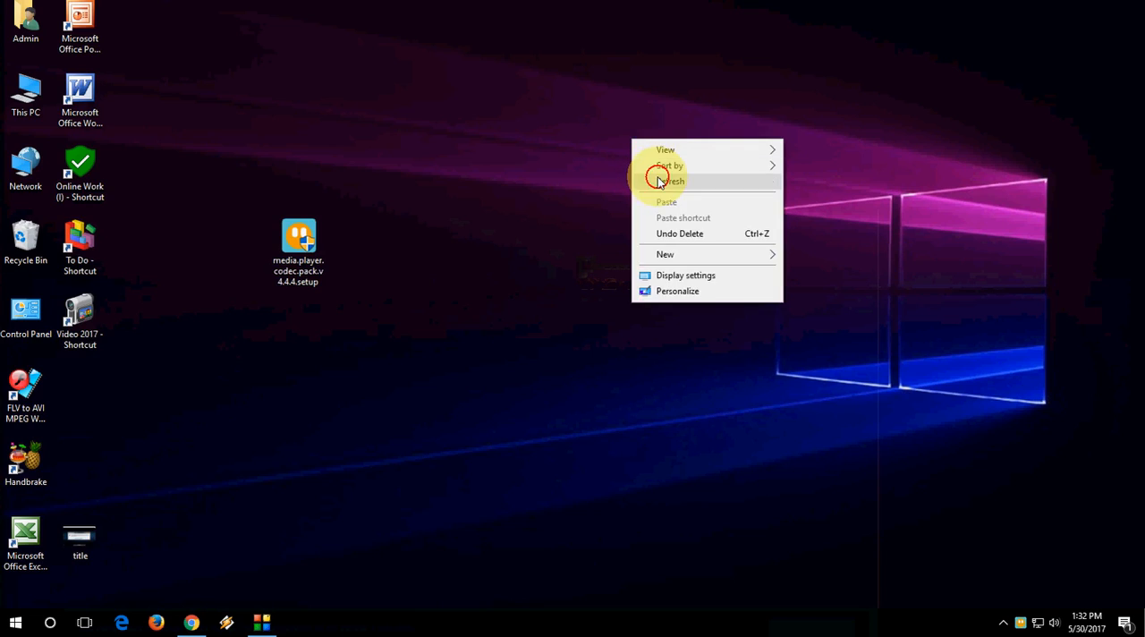
click(669, 180)
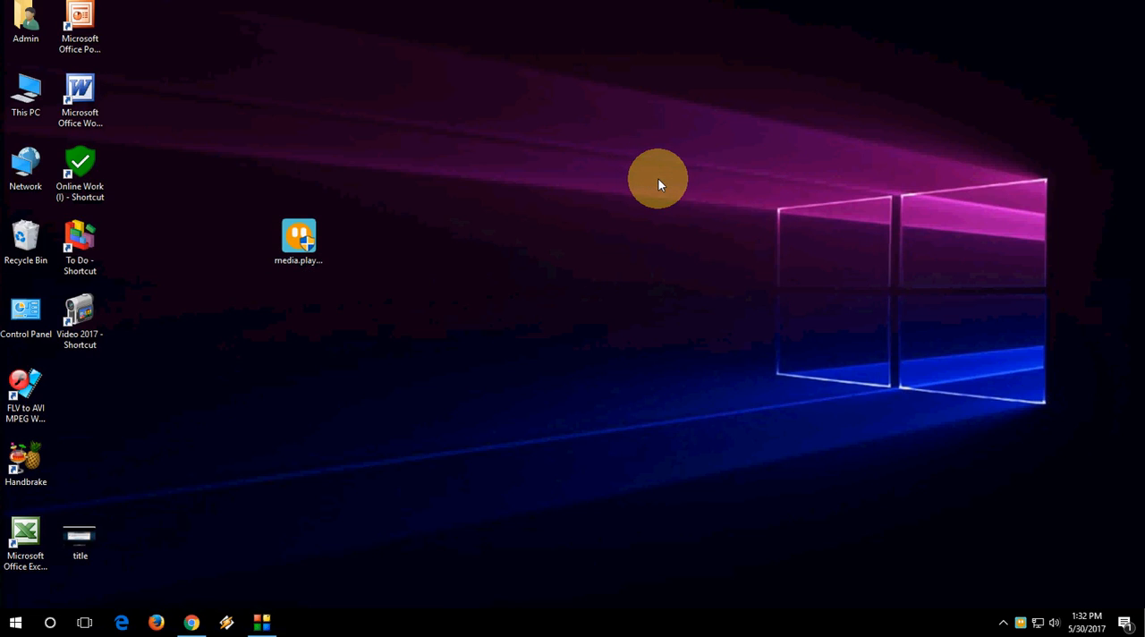